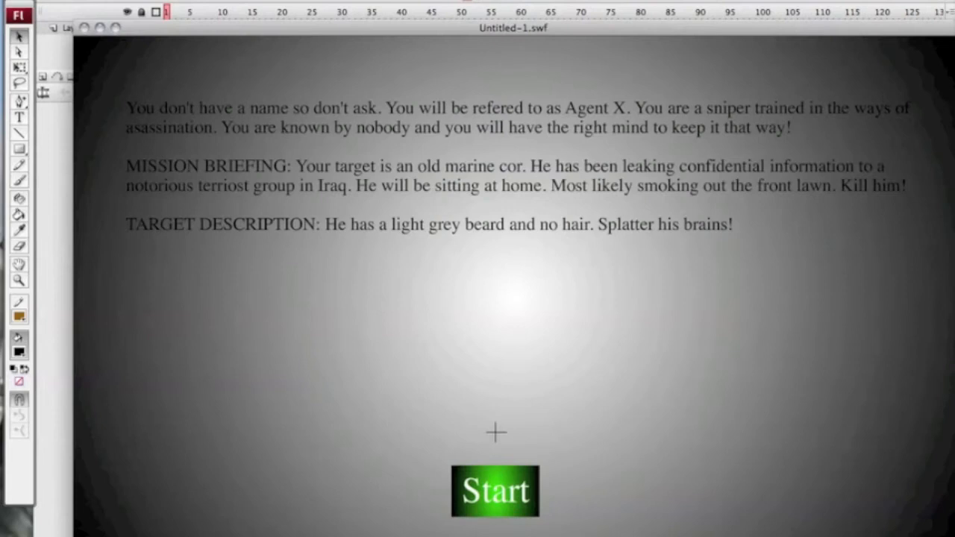
# Step: Close the test movie window and return to the house-and-tree stage in Scene 1
pyautogui.click(496, 490)
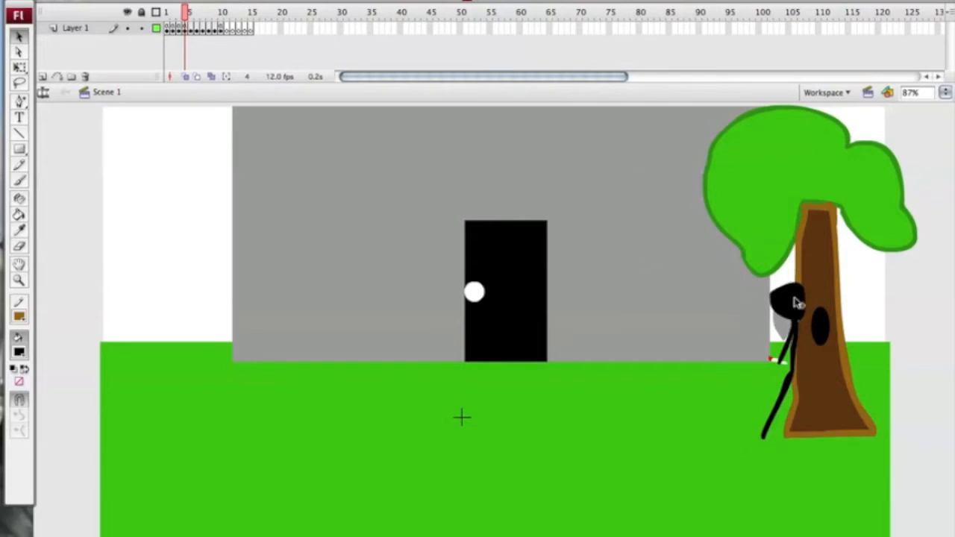
# Step: Convert the stick-figure sniper behind the tree into a Button symbol
pyautogui.rightClick(784, 299)
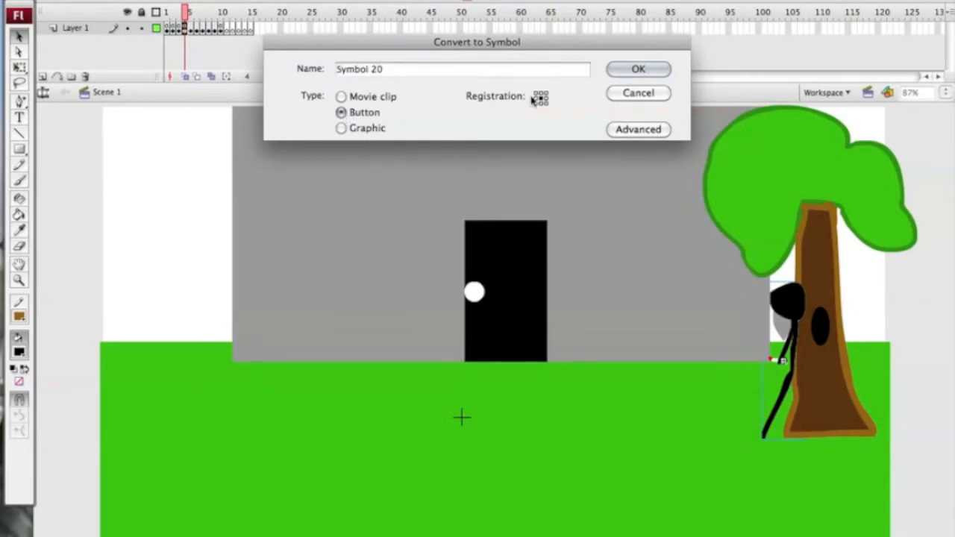
pyautogui.click(638, 68)
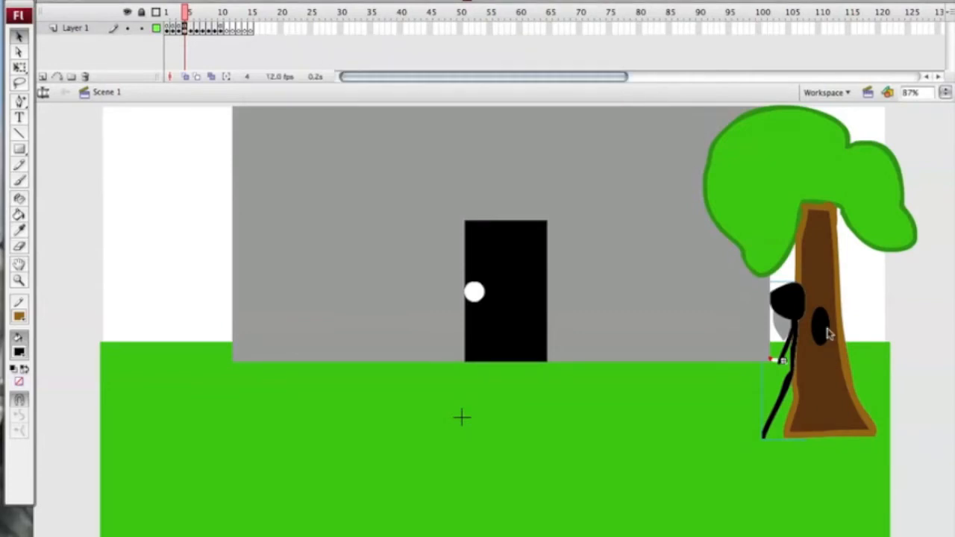
# Step: Open the Actions panel for the stick-figure button via its context menu
pyautogui.rightClick(820, 331)
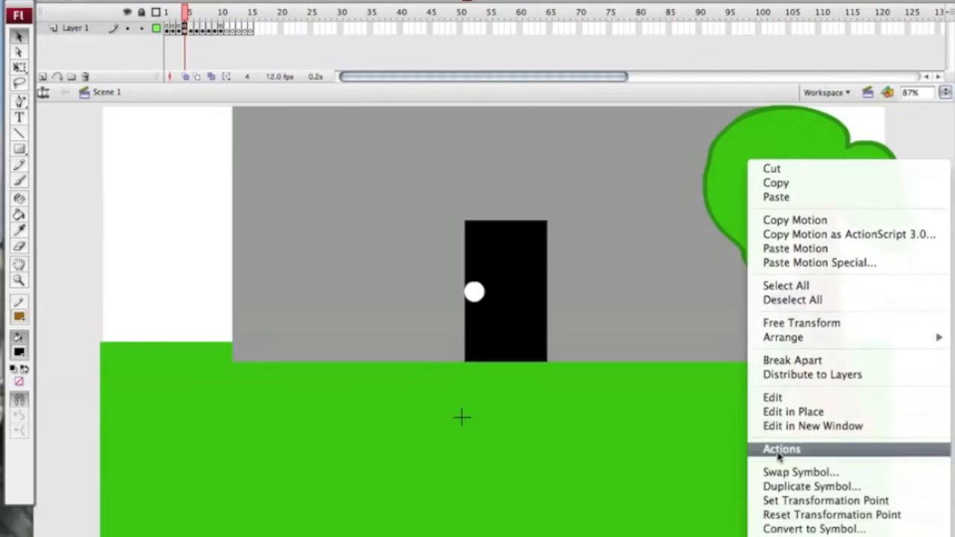
pyautogui.click(781, 448)
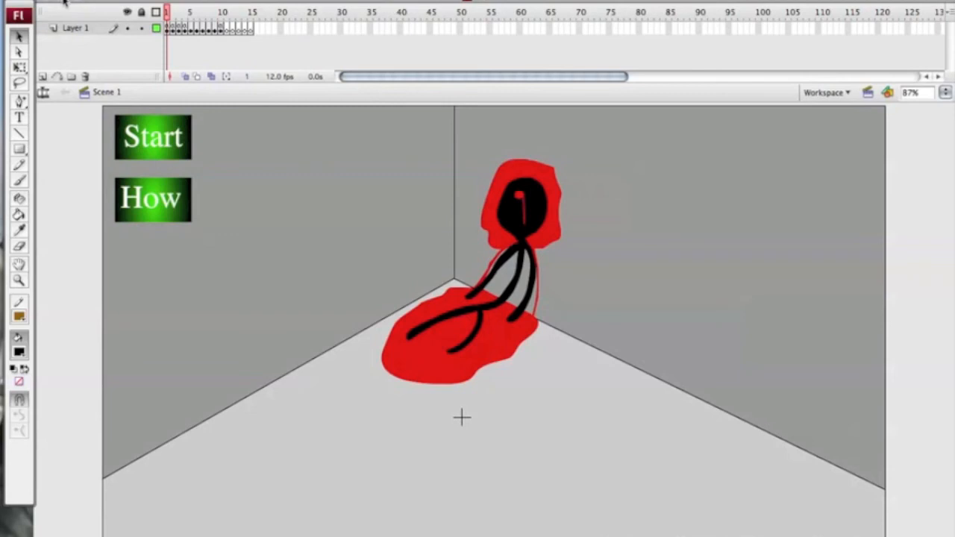
pyautogui.moveTo(173, 46)
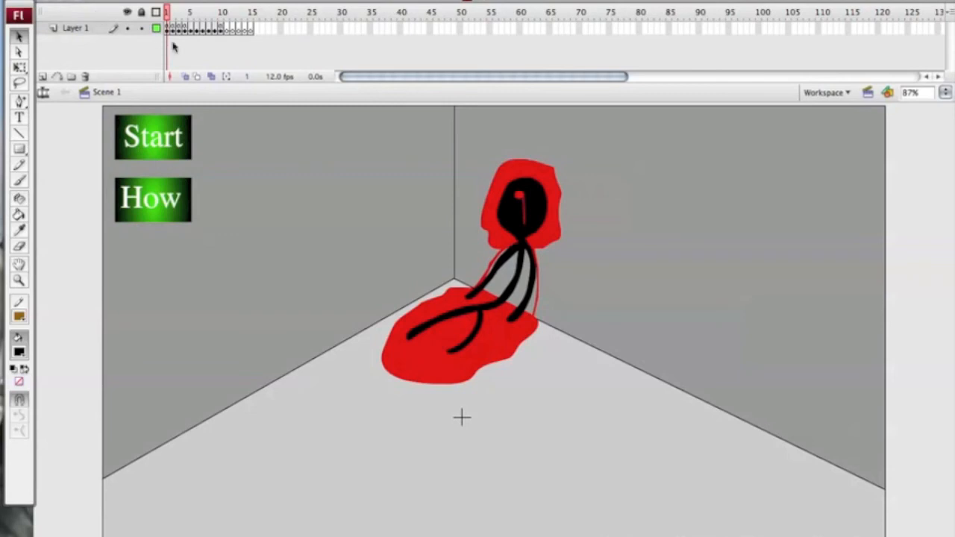